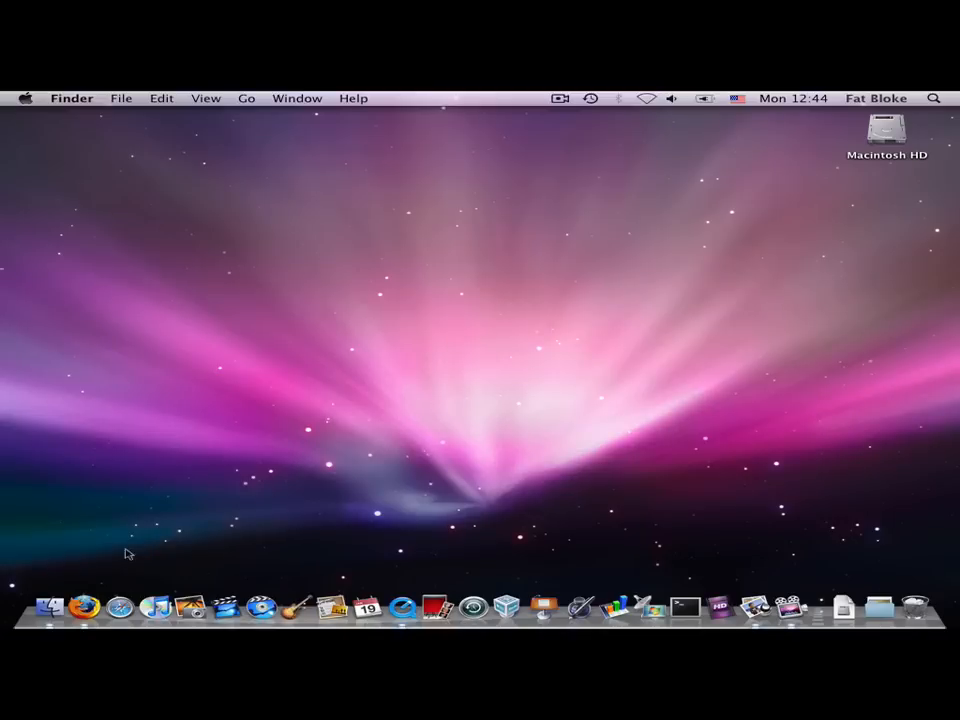
Launch Firefox from the Dock and go to the VirtualBox Downloads page.
left_click(84, 604)
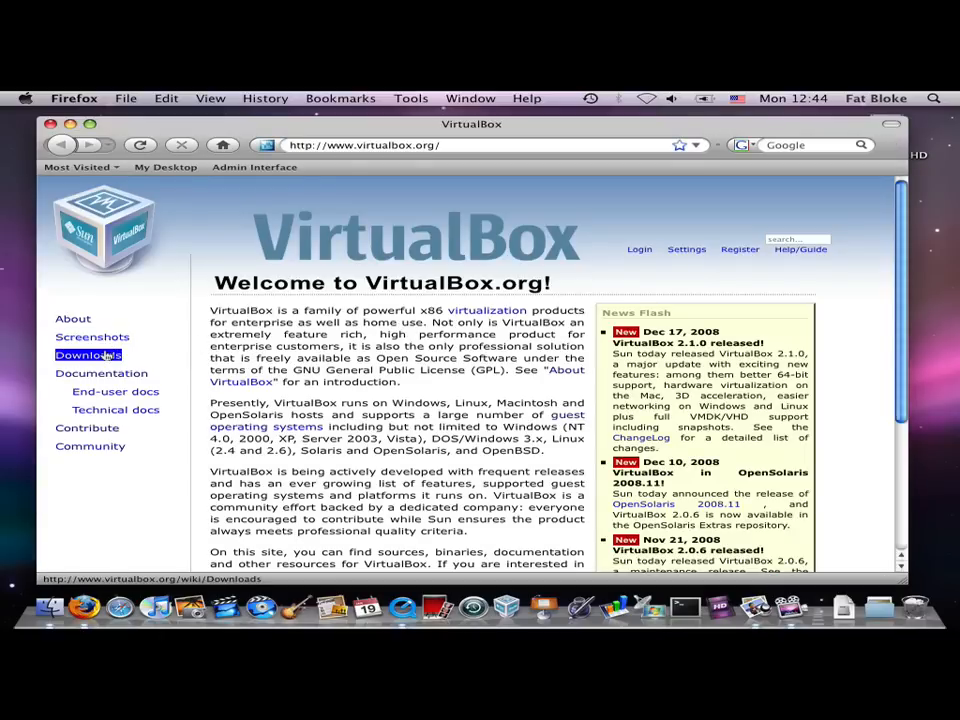
left_click(88, 354)
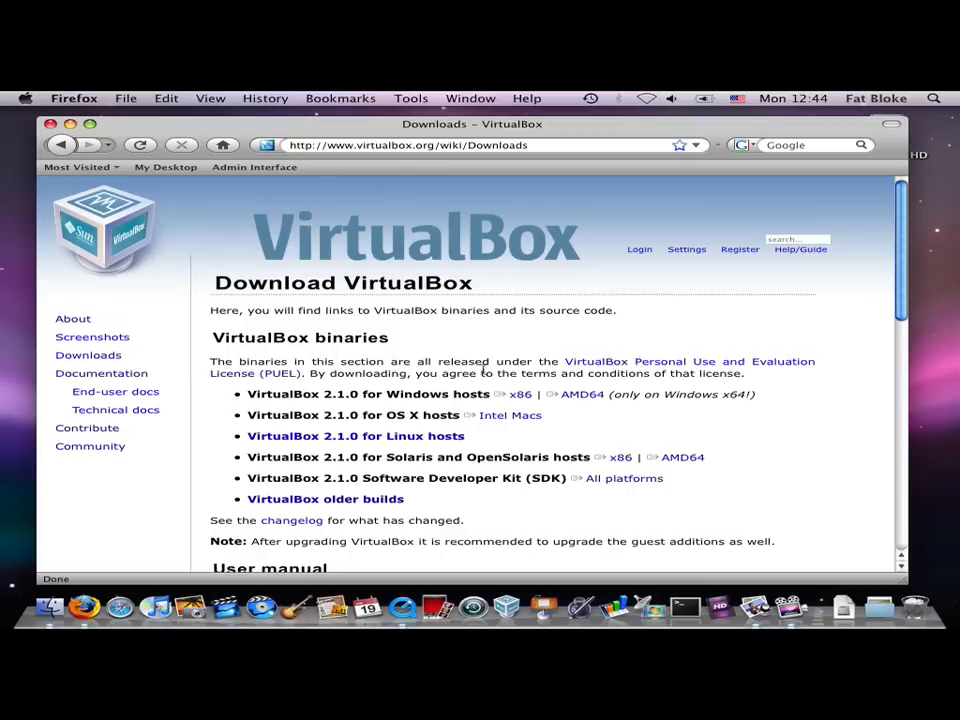
mouse_move(472, 374)
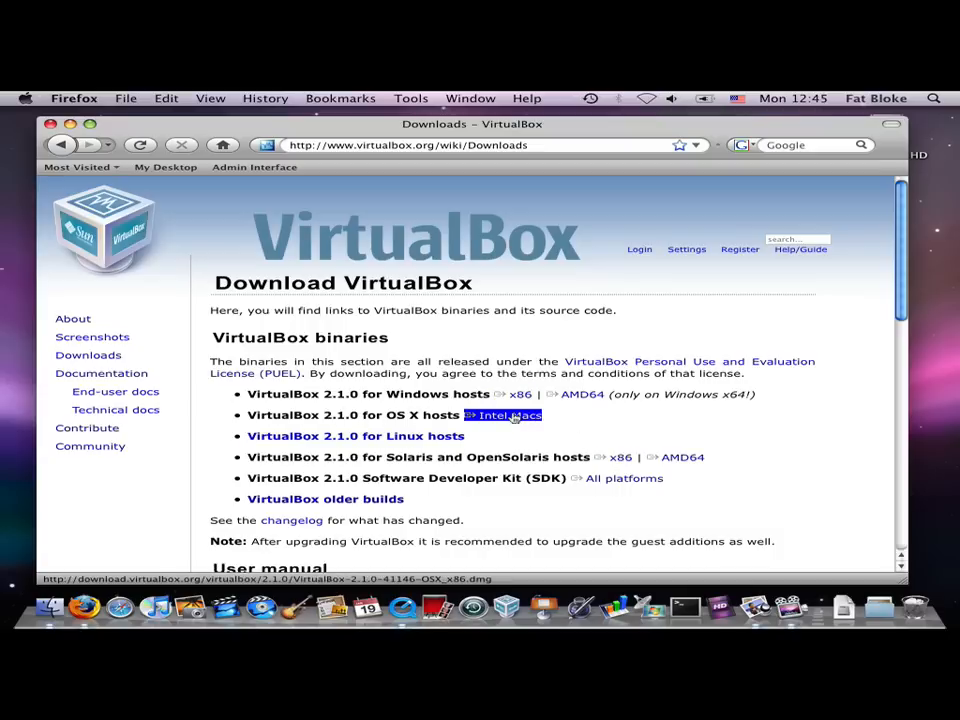
Download VirtualBox 2.1.0 for Intel Macs and open the disk image with DiskImageMounter.
left_click(504, 414)
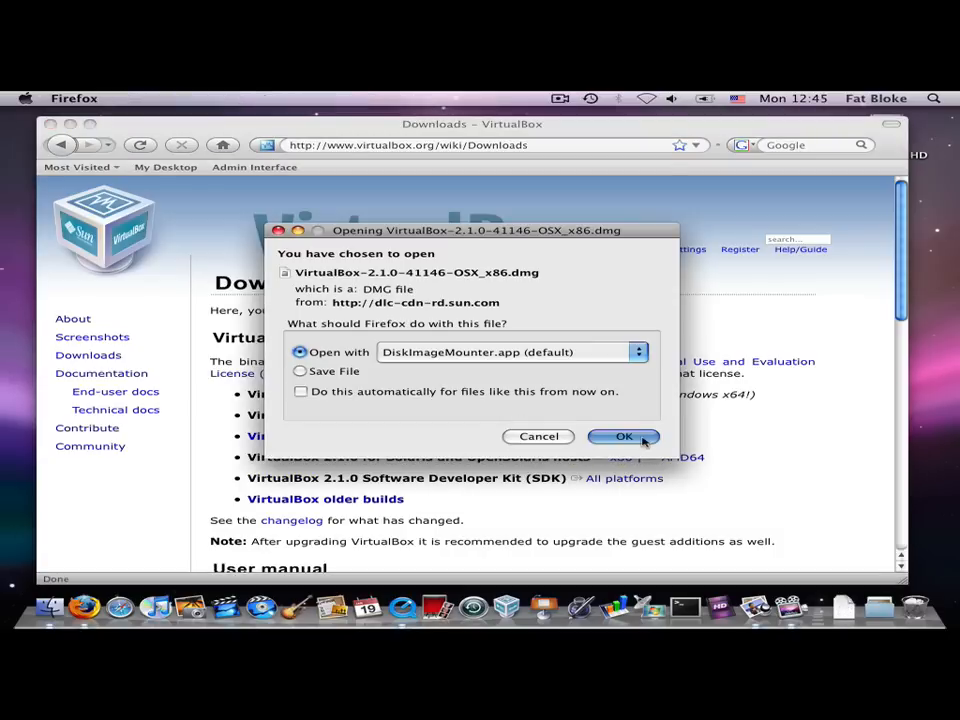
left_click(624, 436)
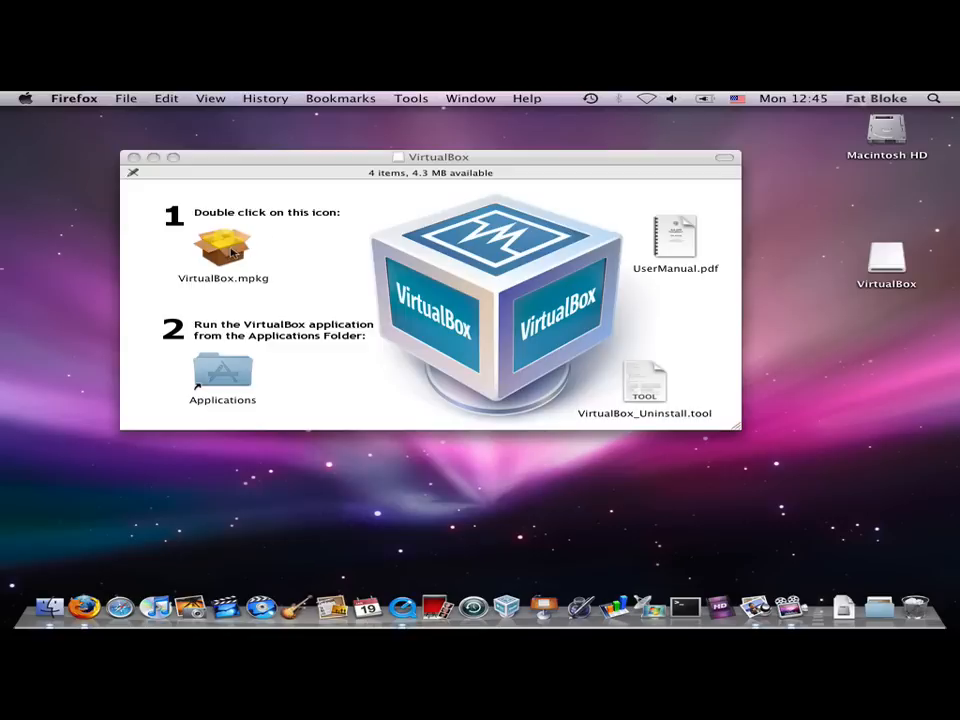
Run VirtualBox.mpkg, pass the introduction and agree to the licence.
double_click(224, 248)
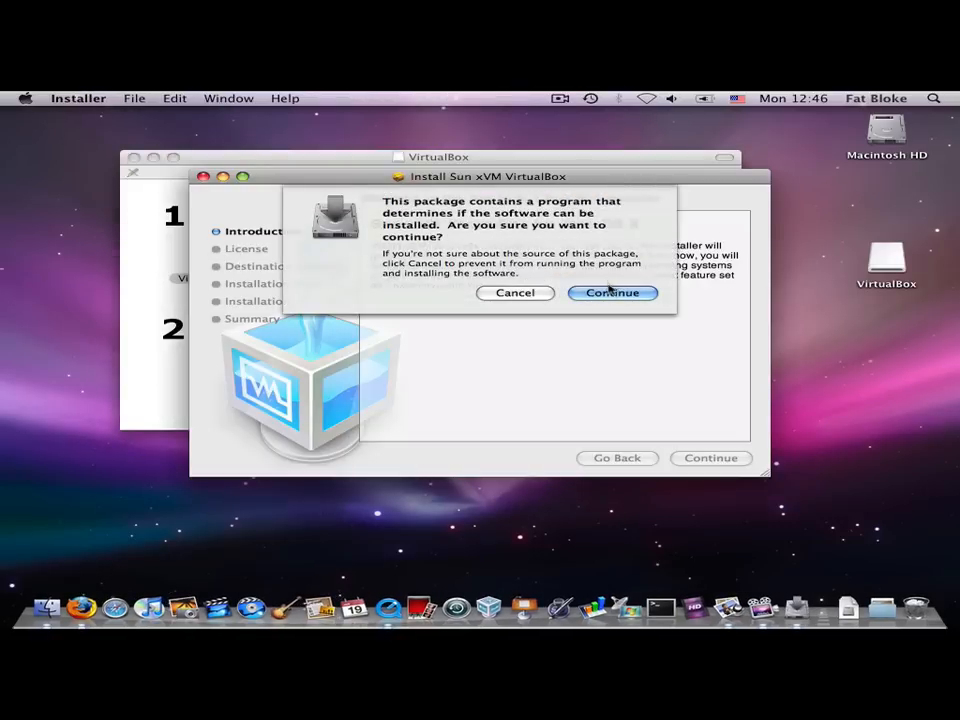
left_click(612, 292)
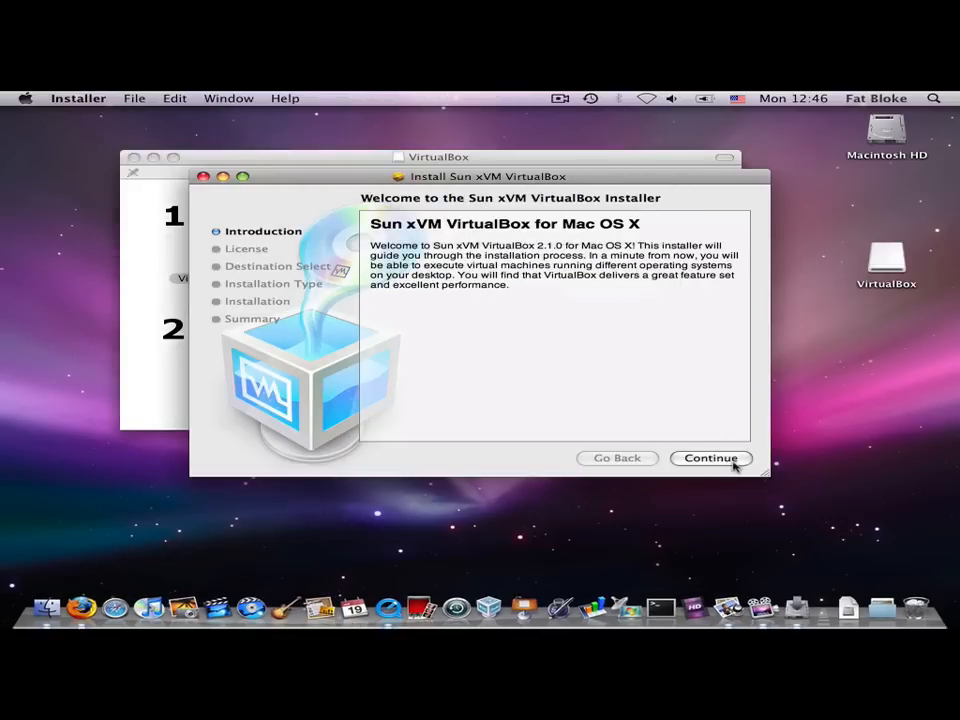
left_click(710, 458)
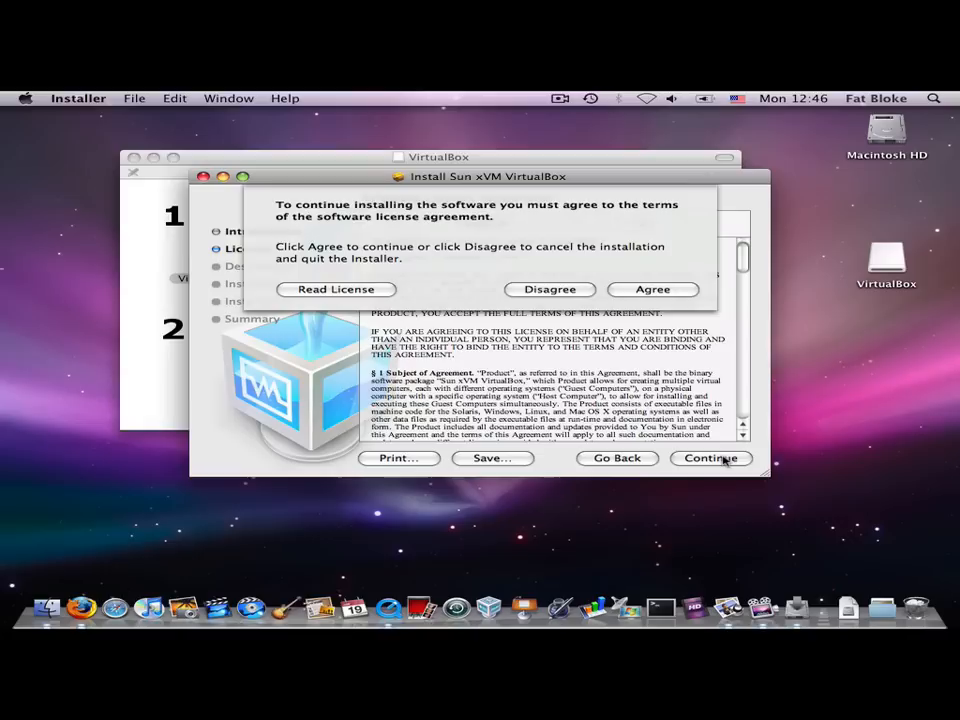
left_click(652, 288)
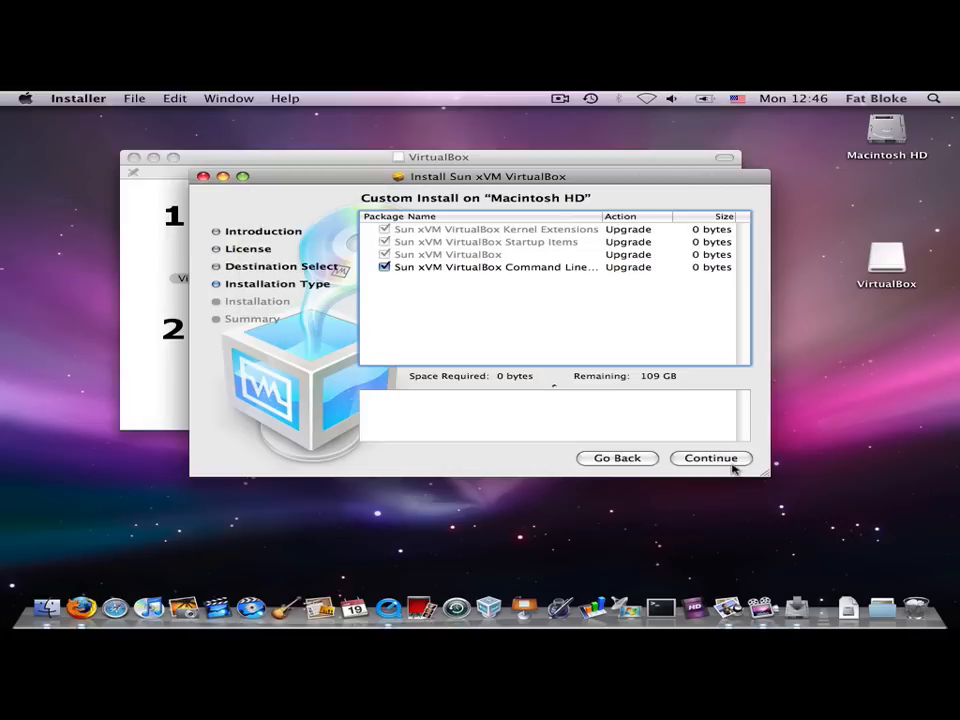
left_click(712, 456)
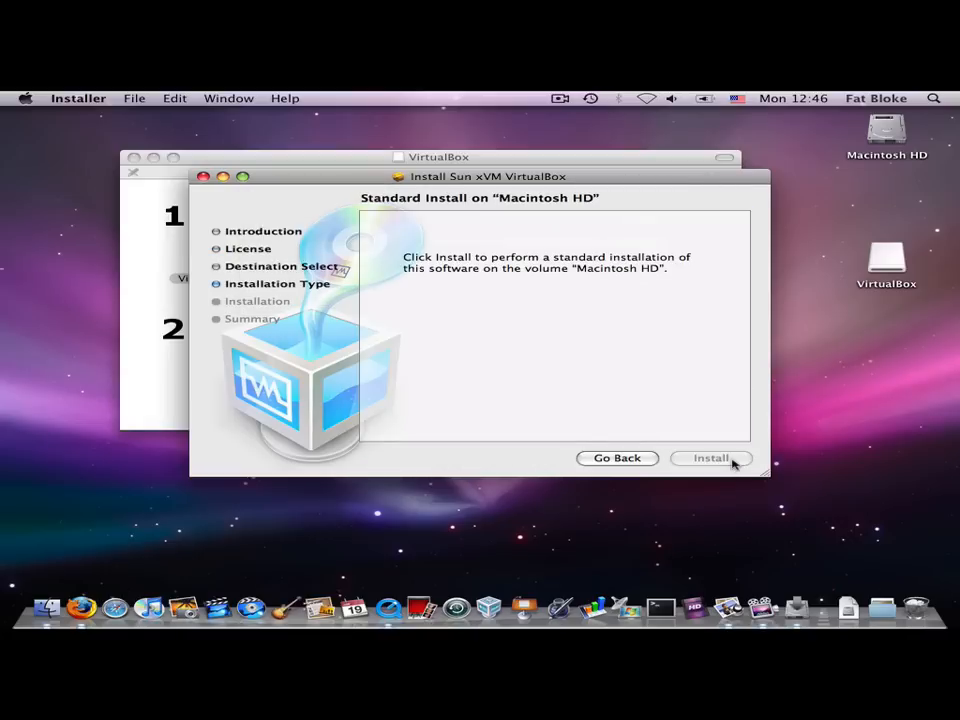
Start the standard install on Macintosh HD and authorise it with the password.
left_click(710, 456)
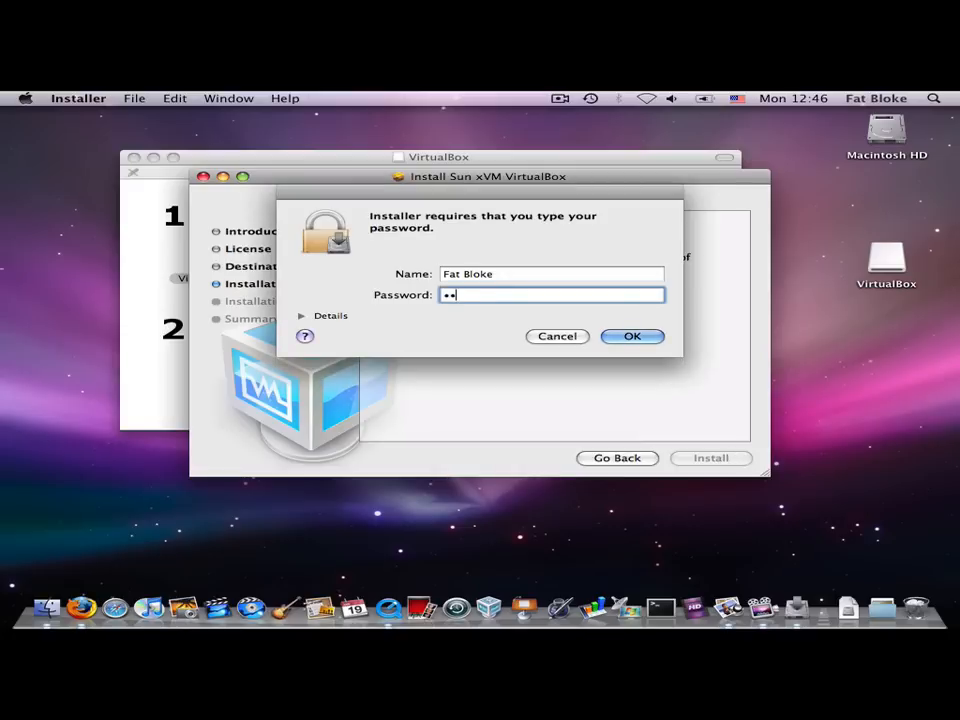
left_click(632, 336)
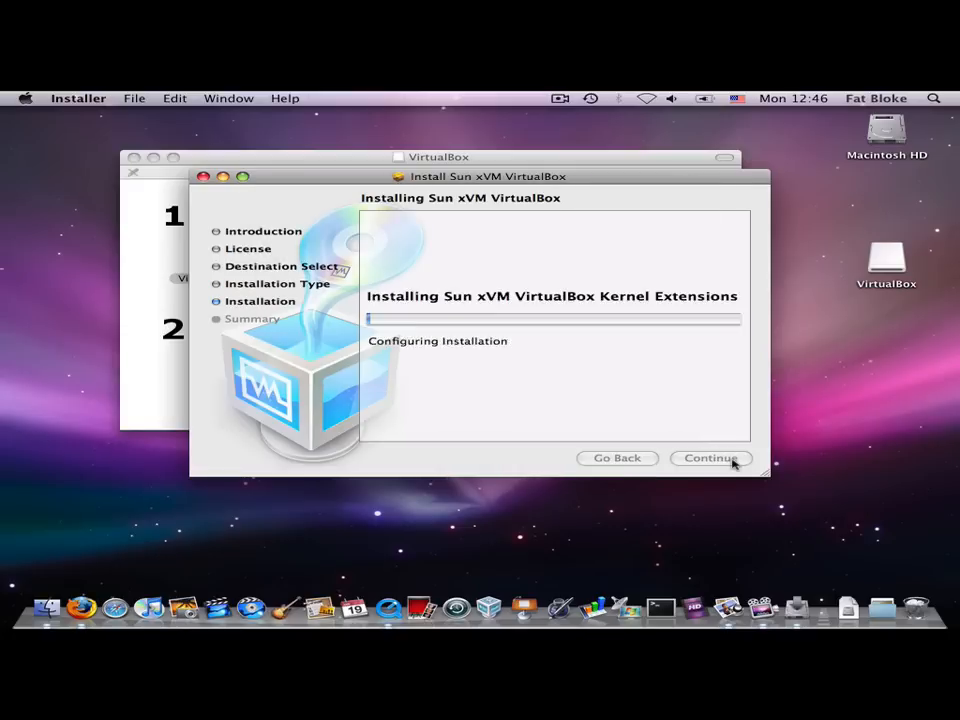